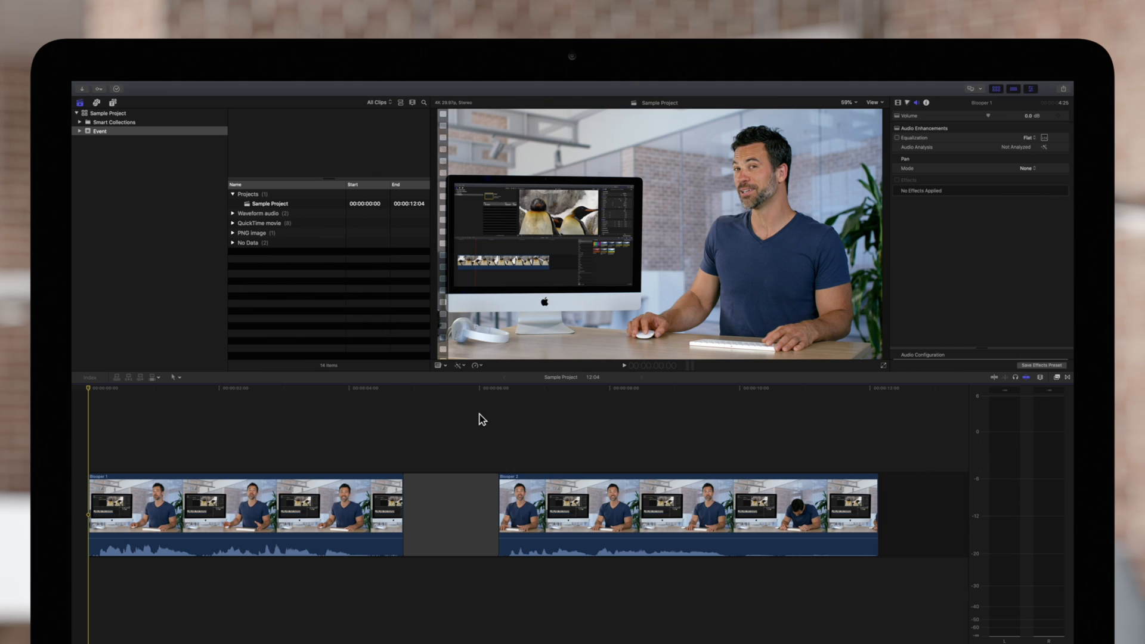
Play both bloopers, then start Match Audio on Blooper 2 from the Enhancements menu.
{"action": "key", "text": "space"}
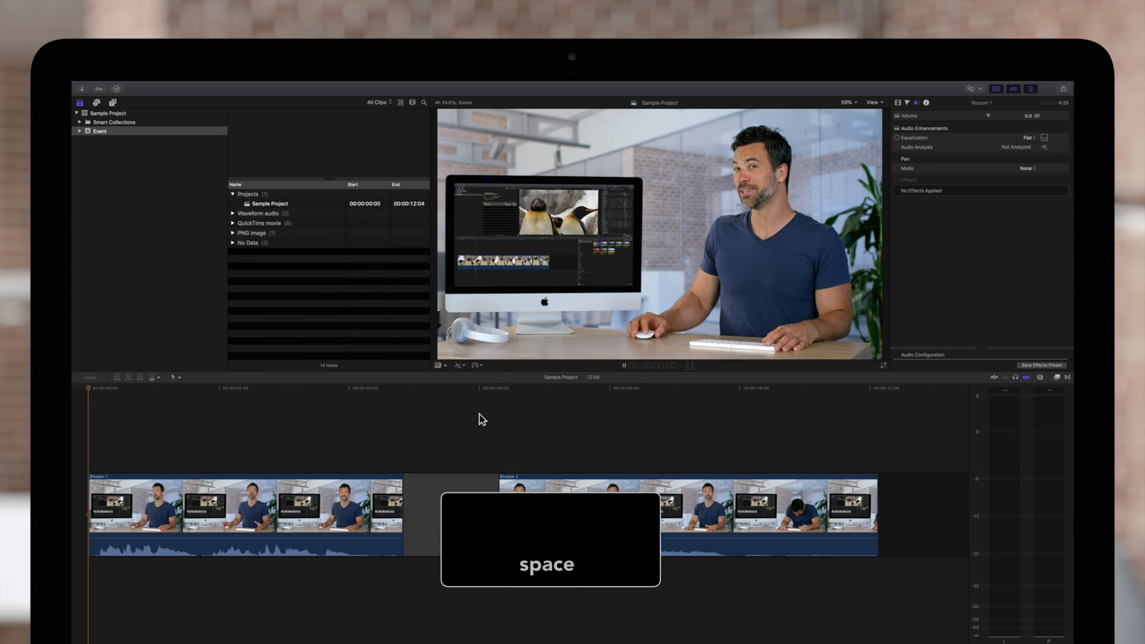
{"action": "key", "text": "space"}
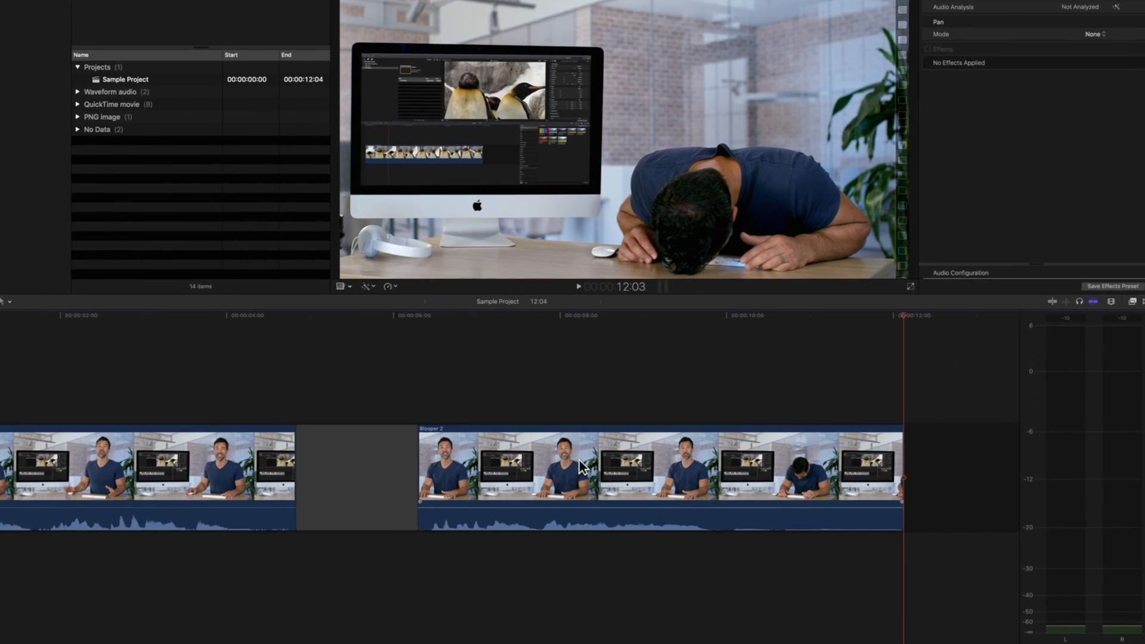
{"action": "left_click", "coordinate": [585, 467]}
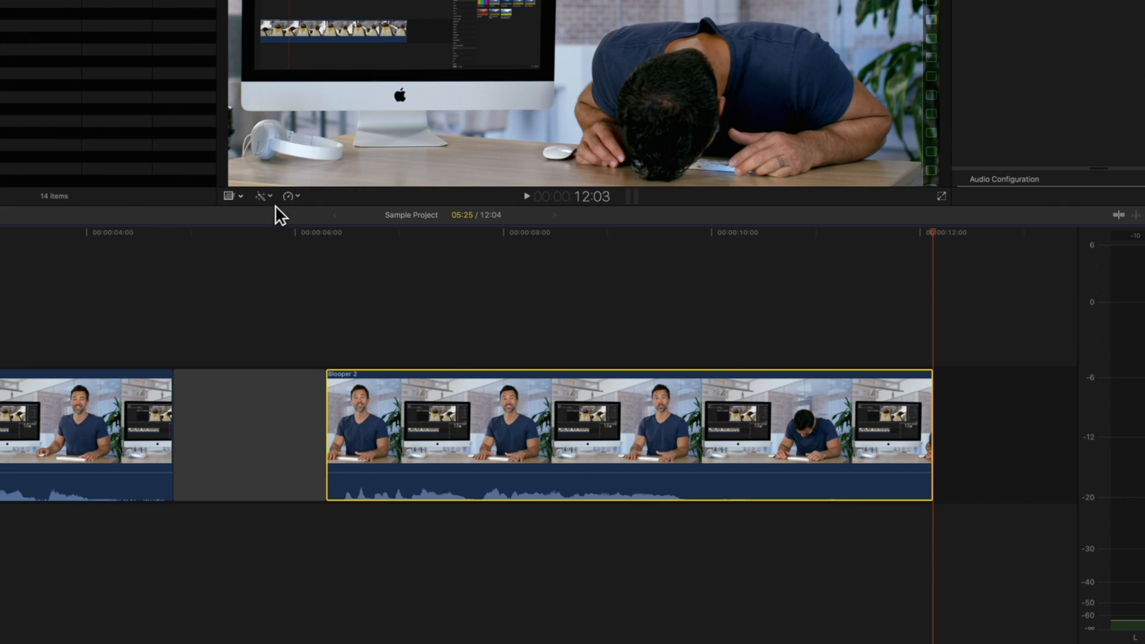
{"action": "left_click", "coordinate": [260, 195]}
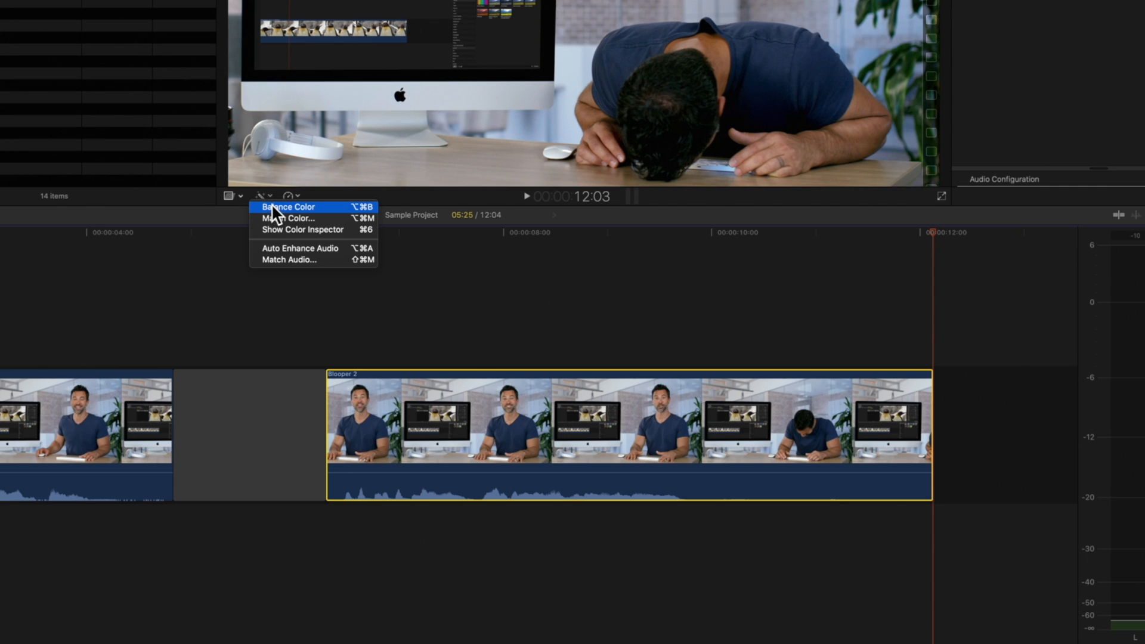
{"action": "mouse_move", "coordinate": [307, 260]}
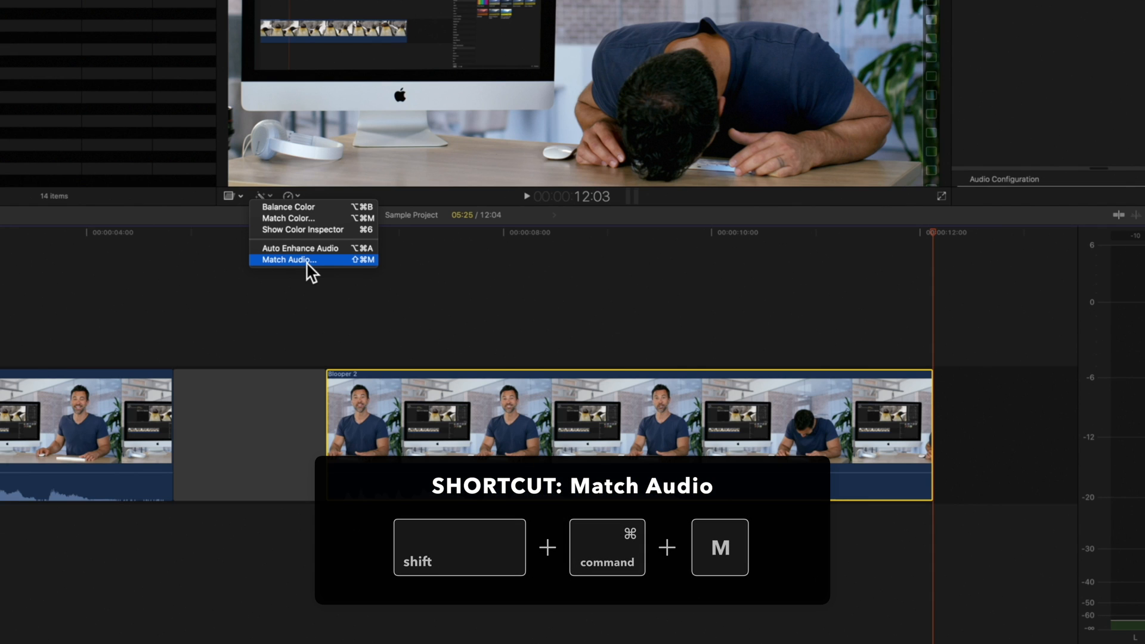
{"action": "left_click", "coordinate": [287, 260]}
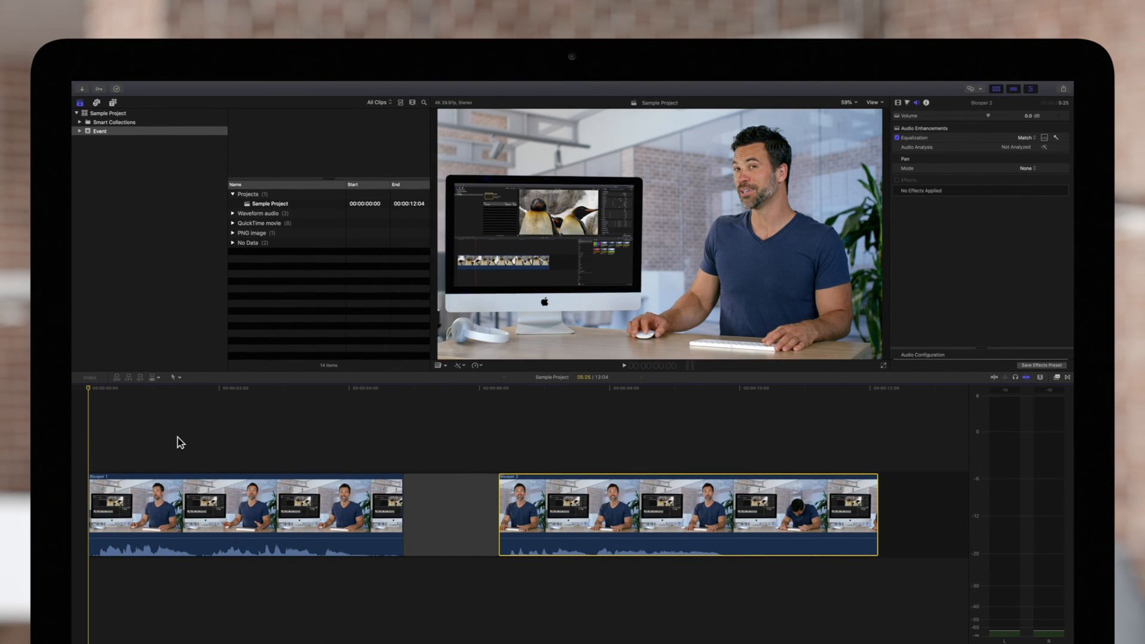
{"action": "key", "text": "space"}
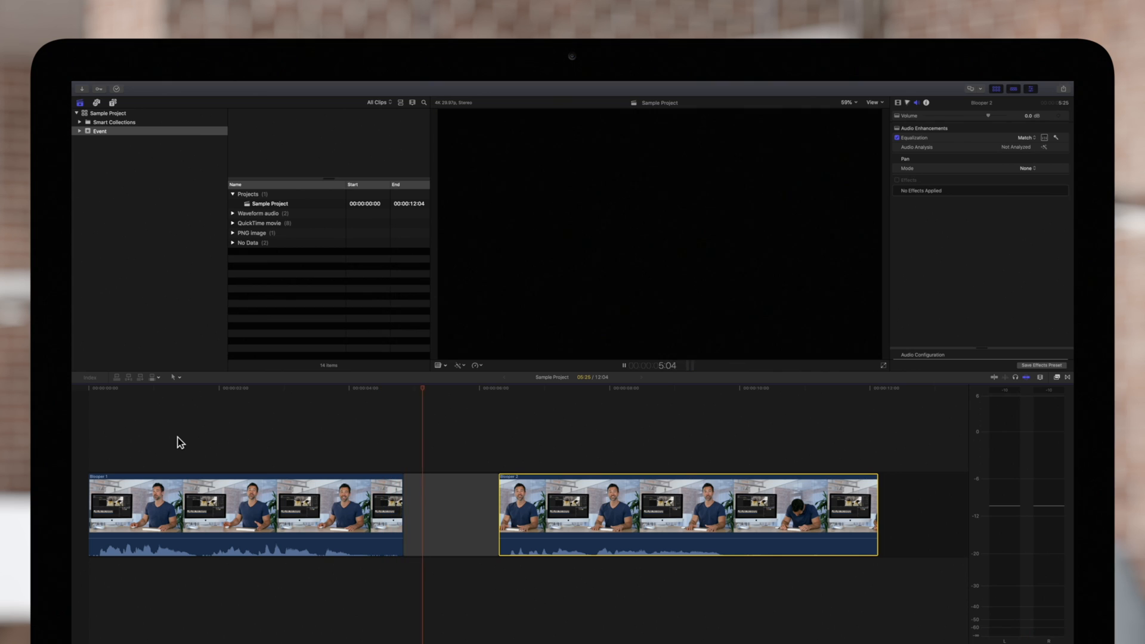
{"action": "key", "text": "space"}
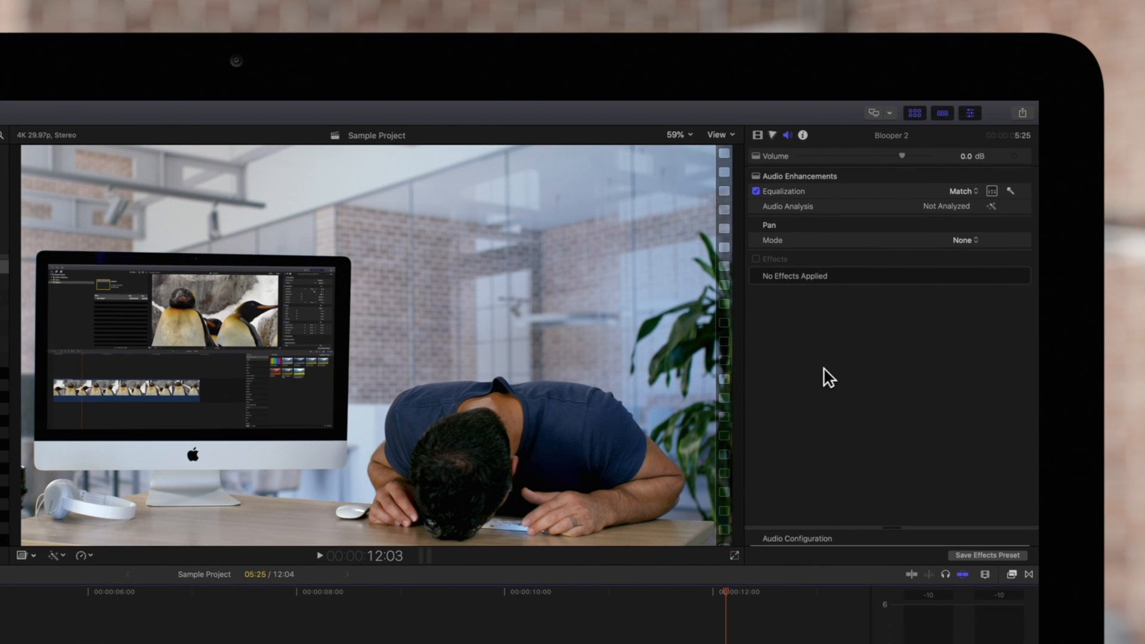
{"action": "mouse_move", "coordinate": [973, 120]}
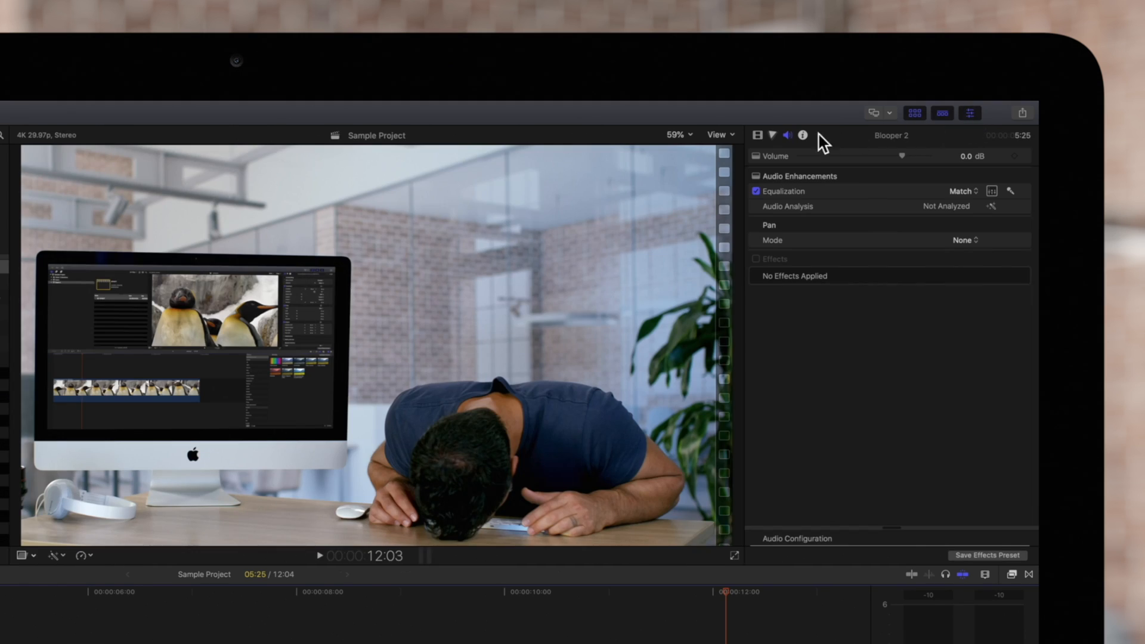
{"action": "mouse_move", "coordinate": [800, 149]}
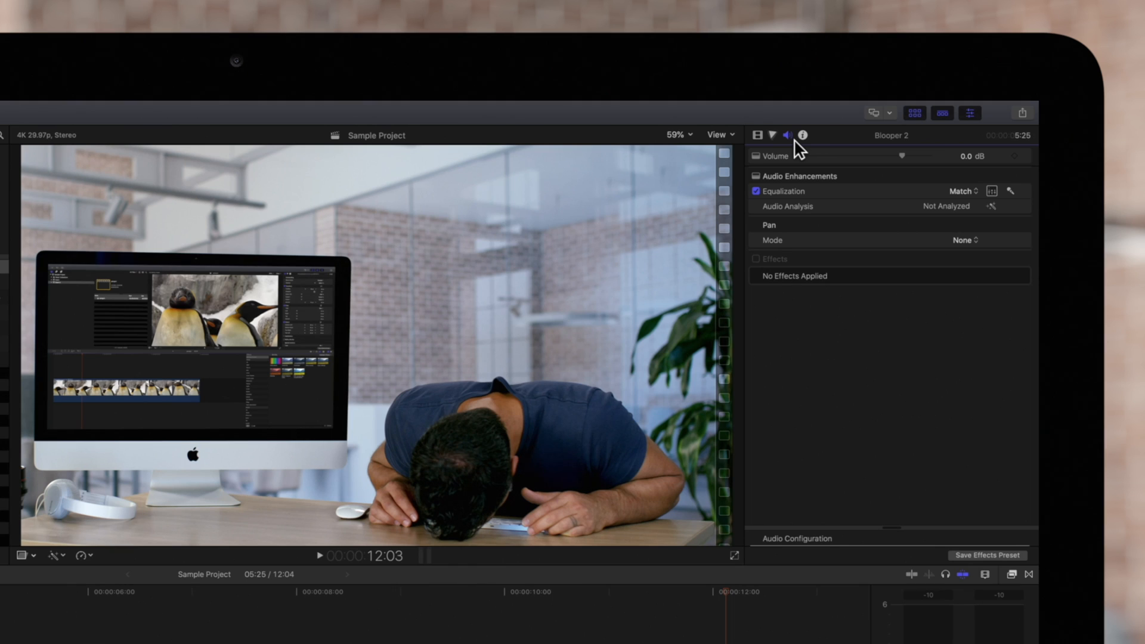
{"action": "mouse_move", "coordinate": [858, 185]}
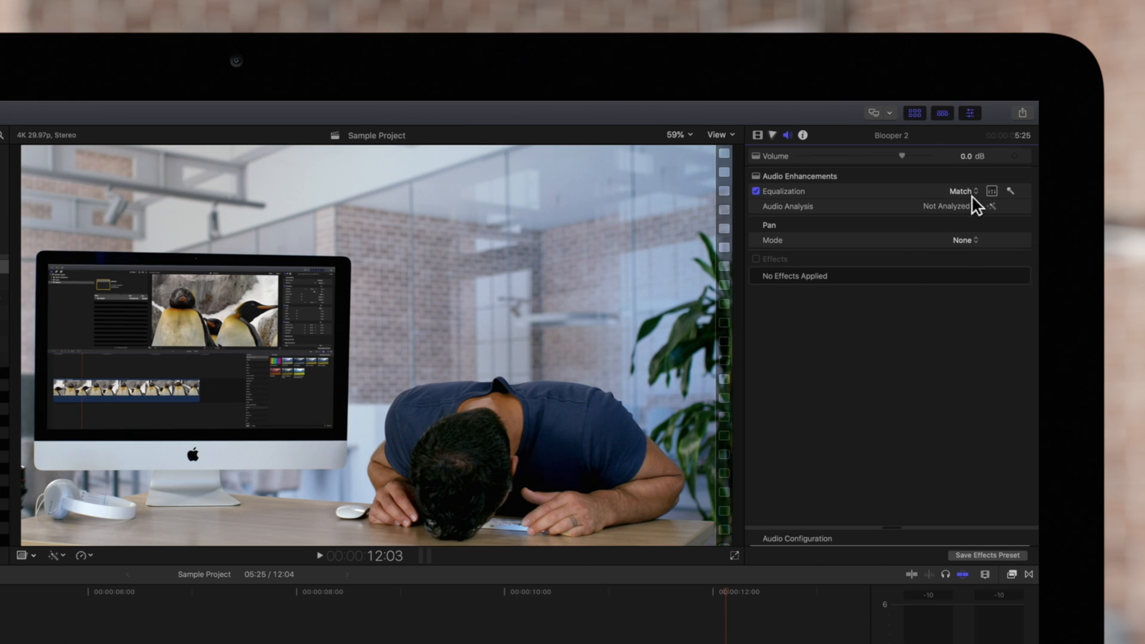
{"action": "left_click", "coordinate": [963, 191]}
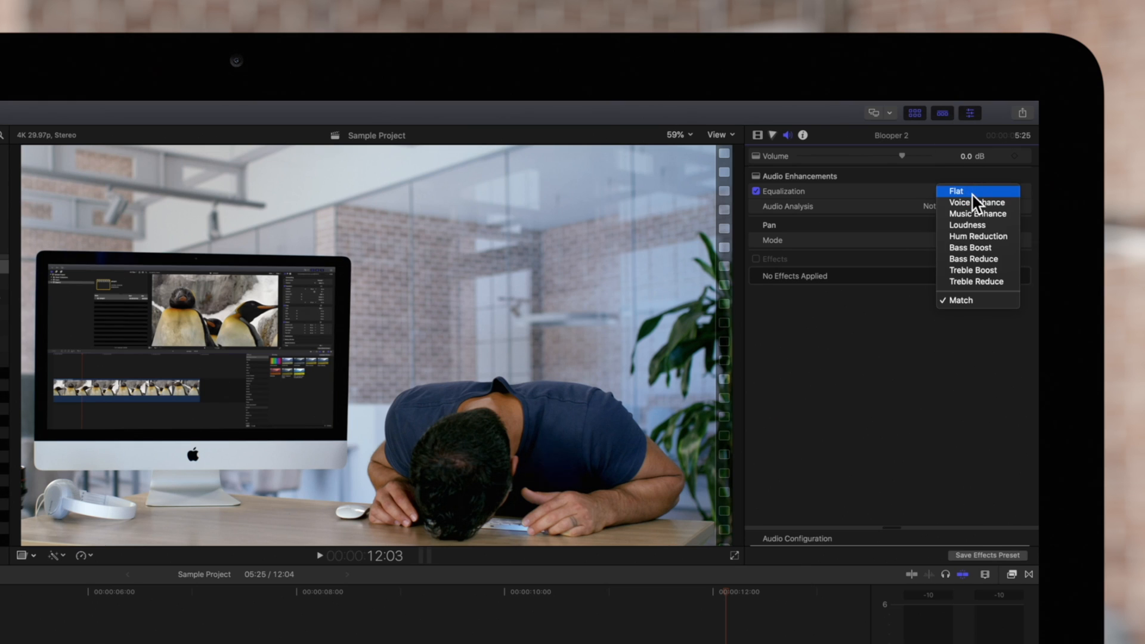
{"action": "mouse_move", "coordinate": [991, 261]}
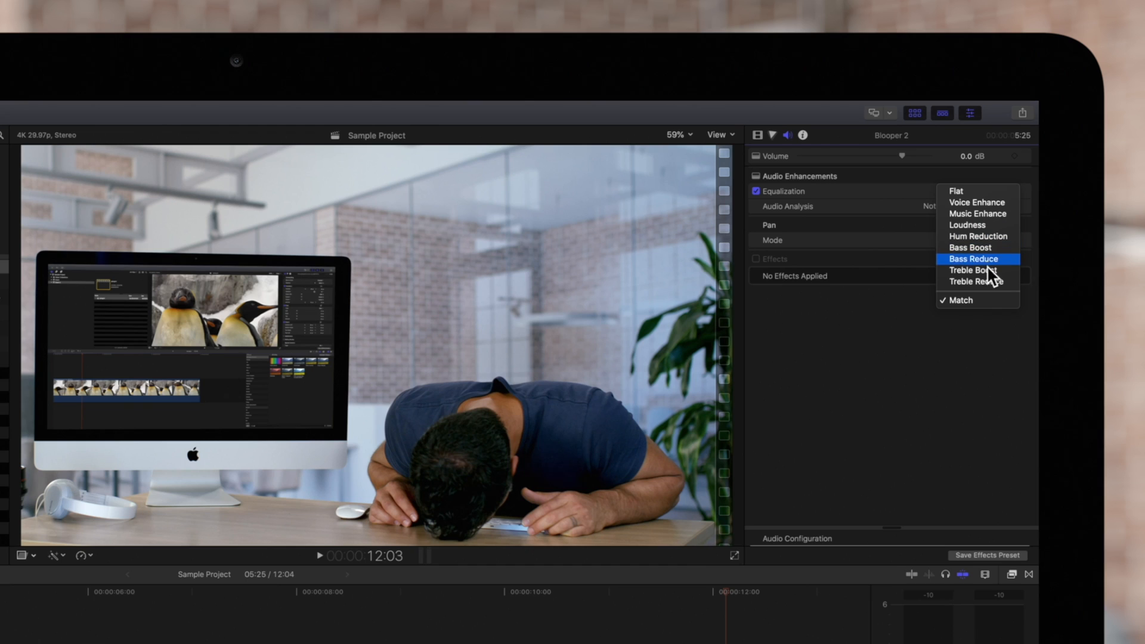
{"action": "mouse_move", "coordinate": [972, 195]}
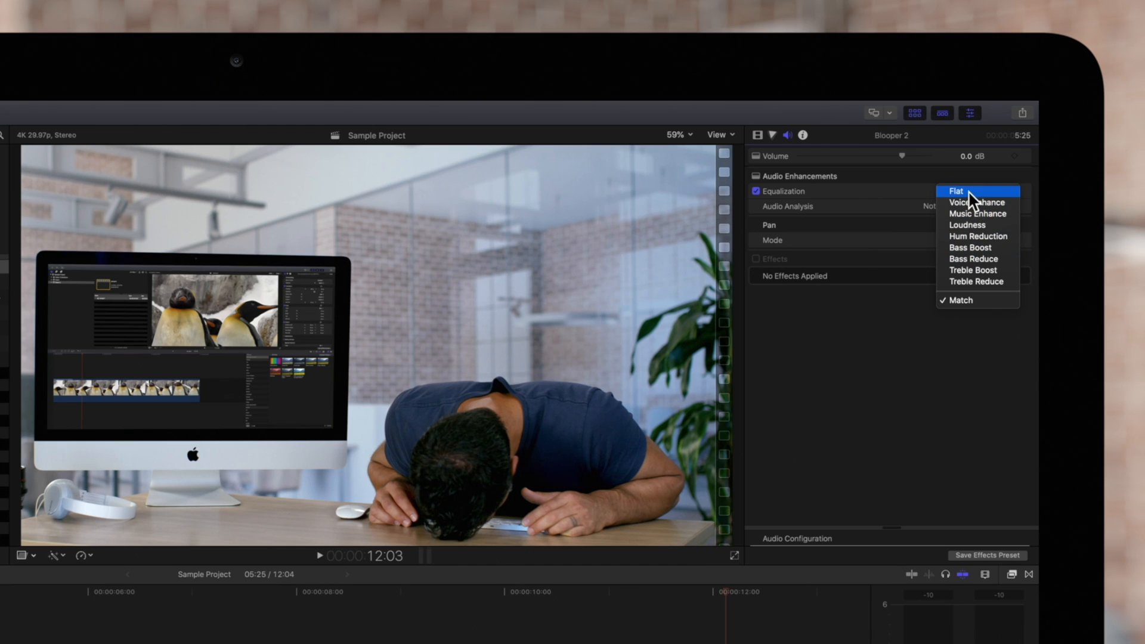
{"action": "left_click", "coordinate": [957, 191]}
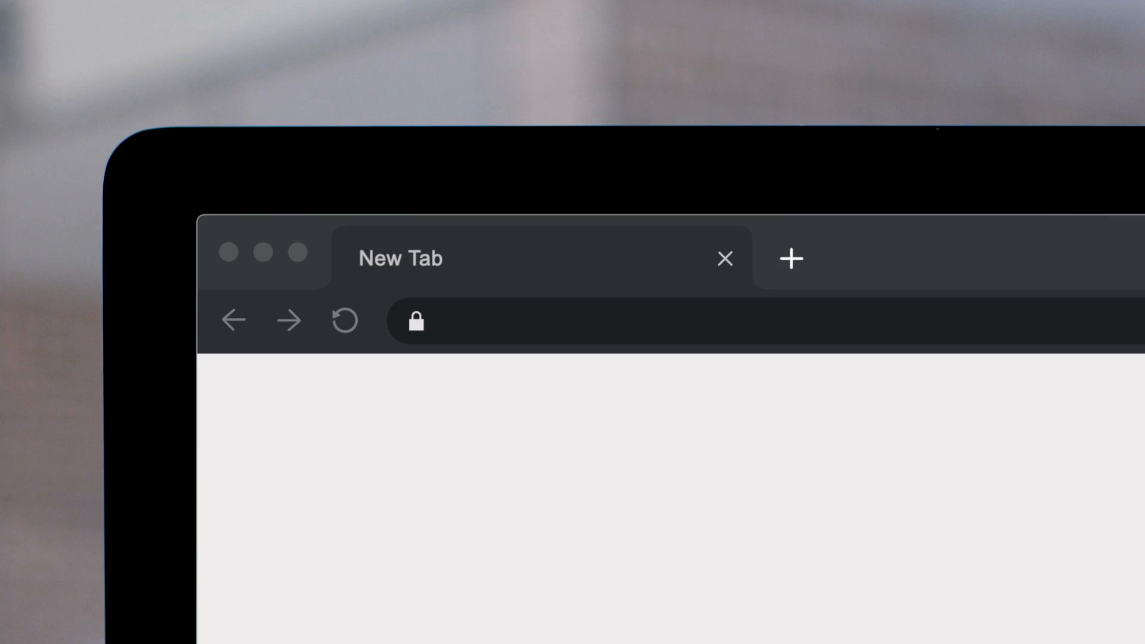
Go to pixelfilmstudios.com and scroll through its featured Final Cut Pro X plugins.
{"action": "type", "text": "pixelfilmstudios.co"}
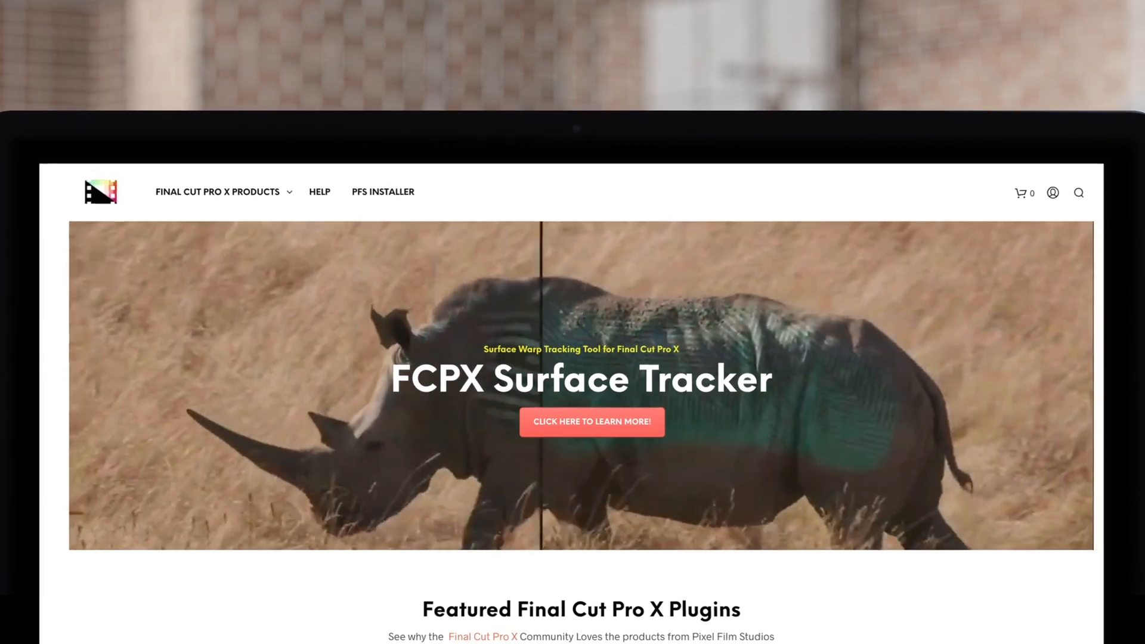
{"action": "scroll", "scroll_direction": "down", "scroll_amount": 3}
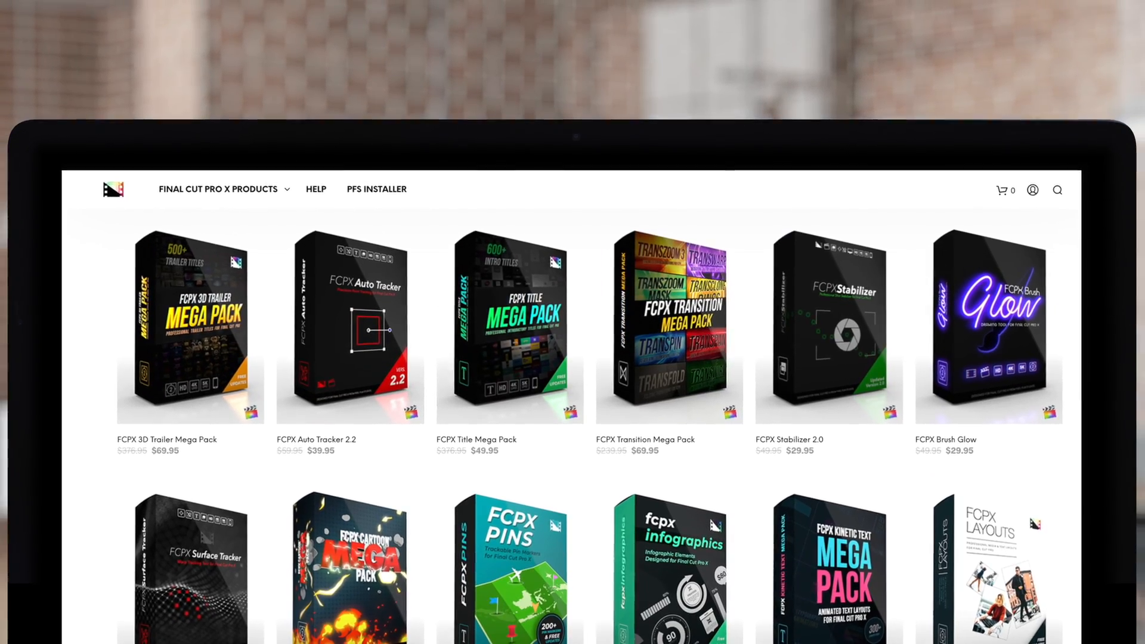
{"action": "scroll", "scroll_direction": "down", "scroll_amount": 3}
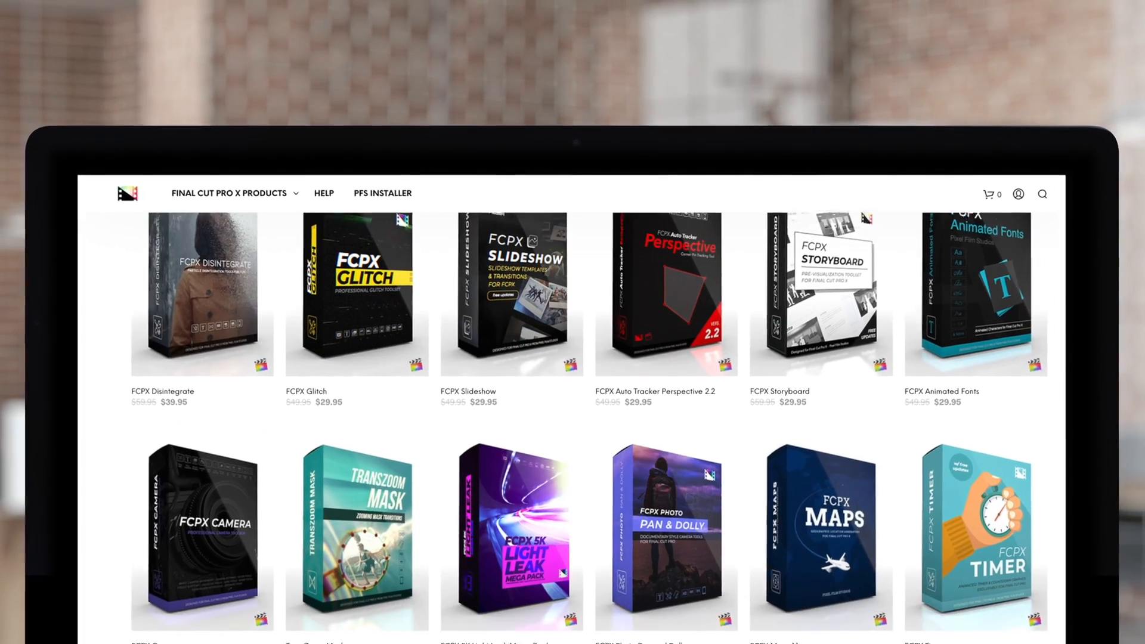